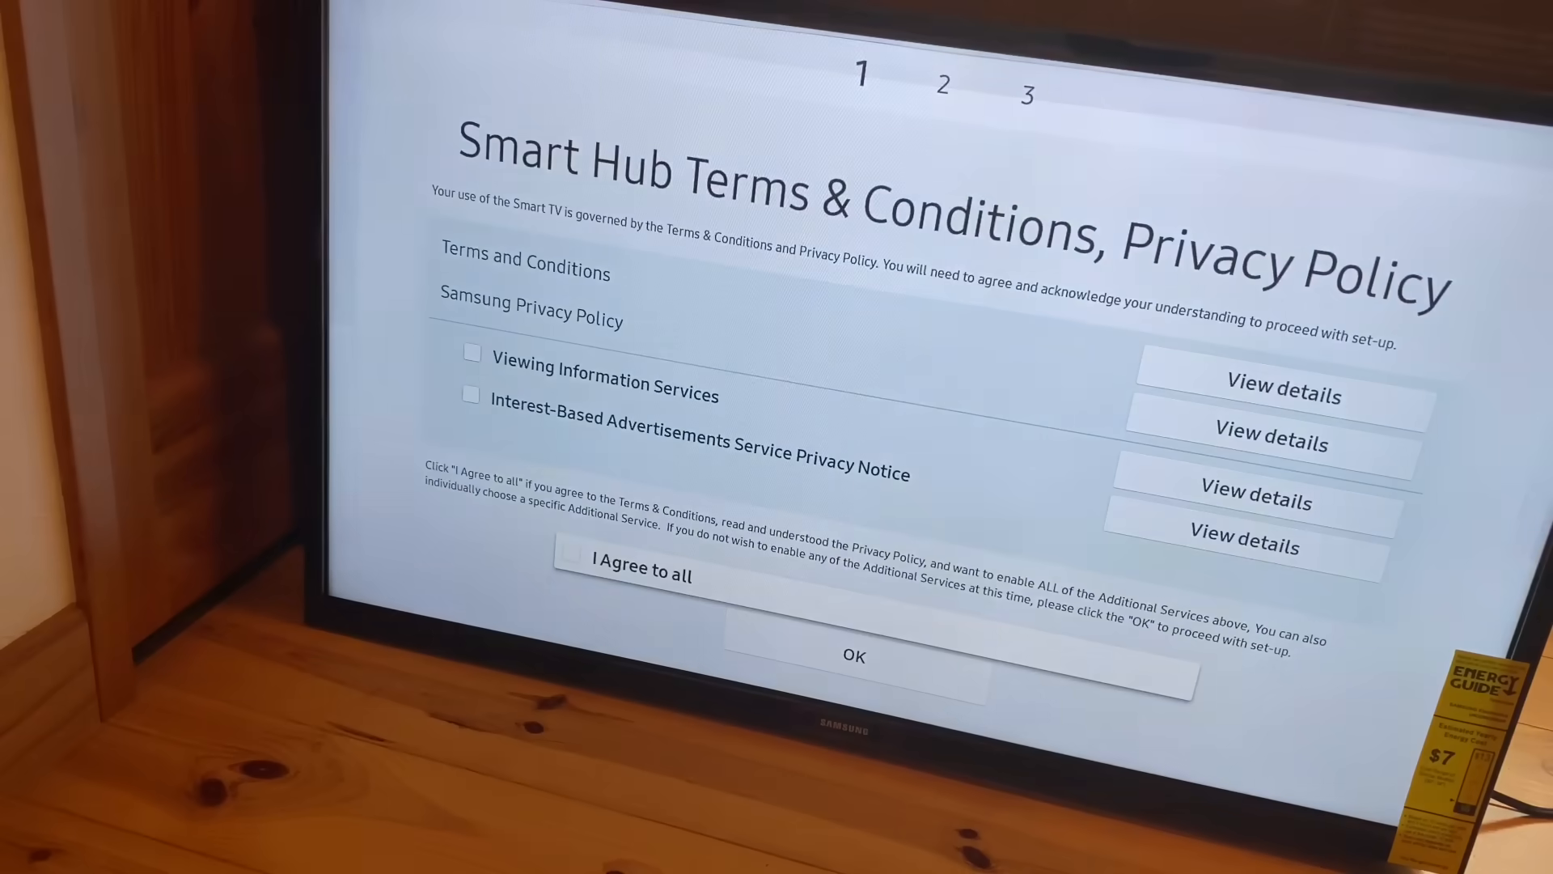
# - Select 'I Agree to all' on the Smart Hub Terms & Conditions screen
pyautogui.click(853, 655)
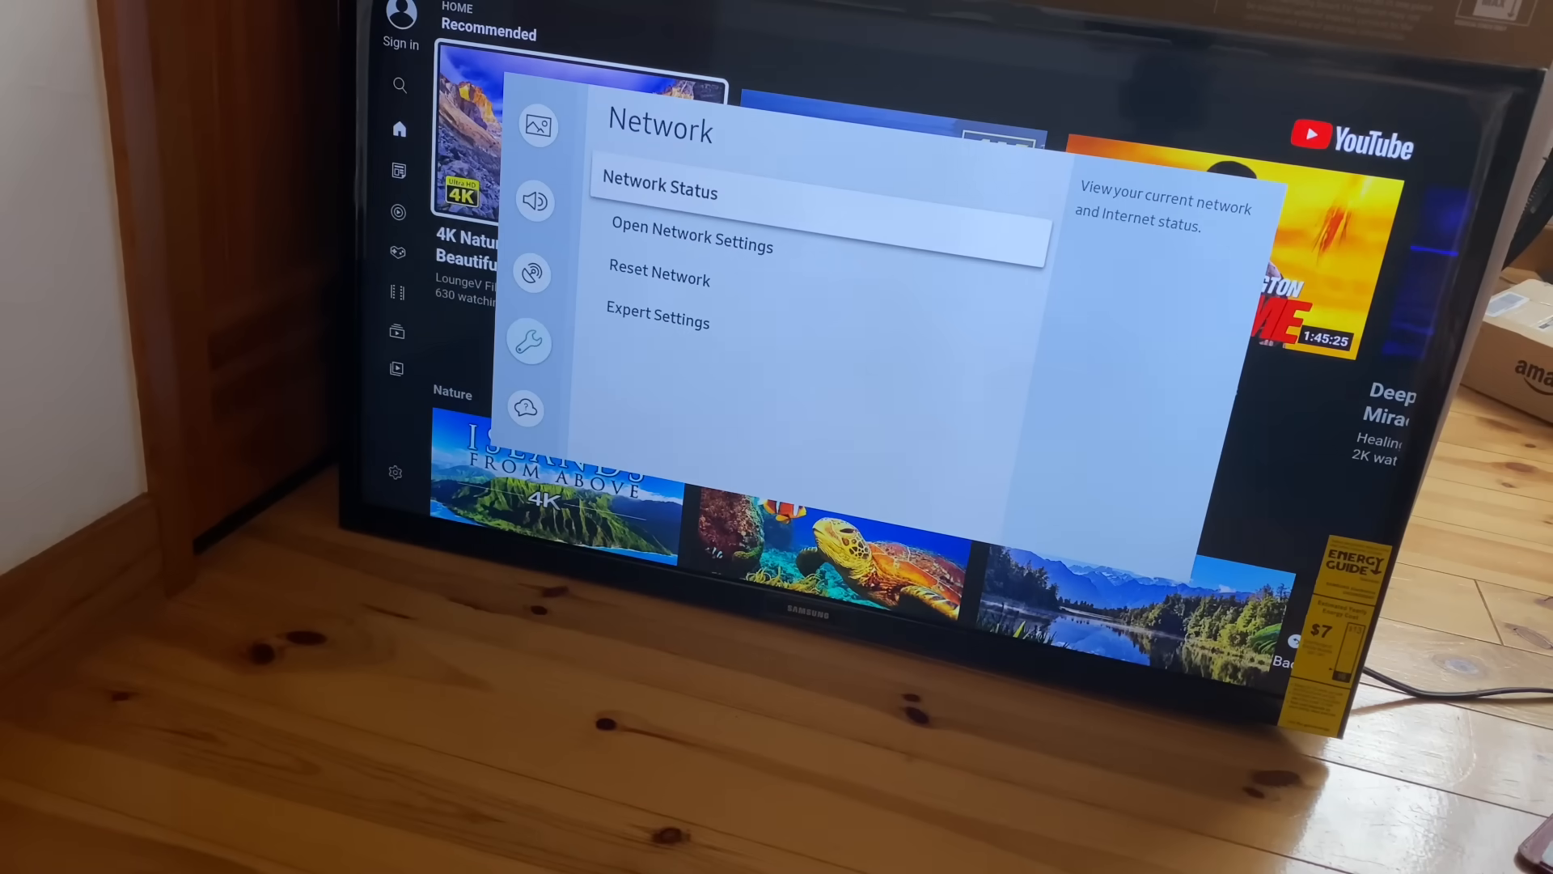
# - Open Network Settings to show the Wireless Connection network list
pyautogui.click(690, 244)
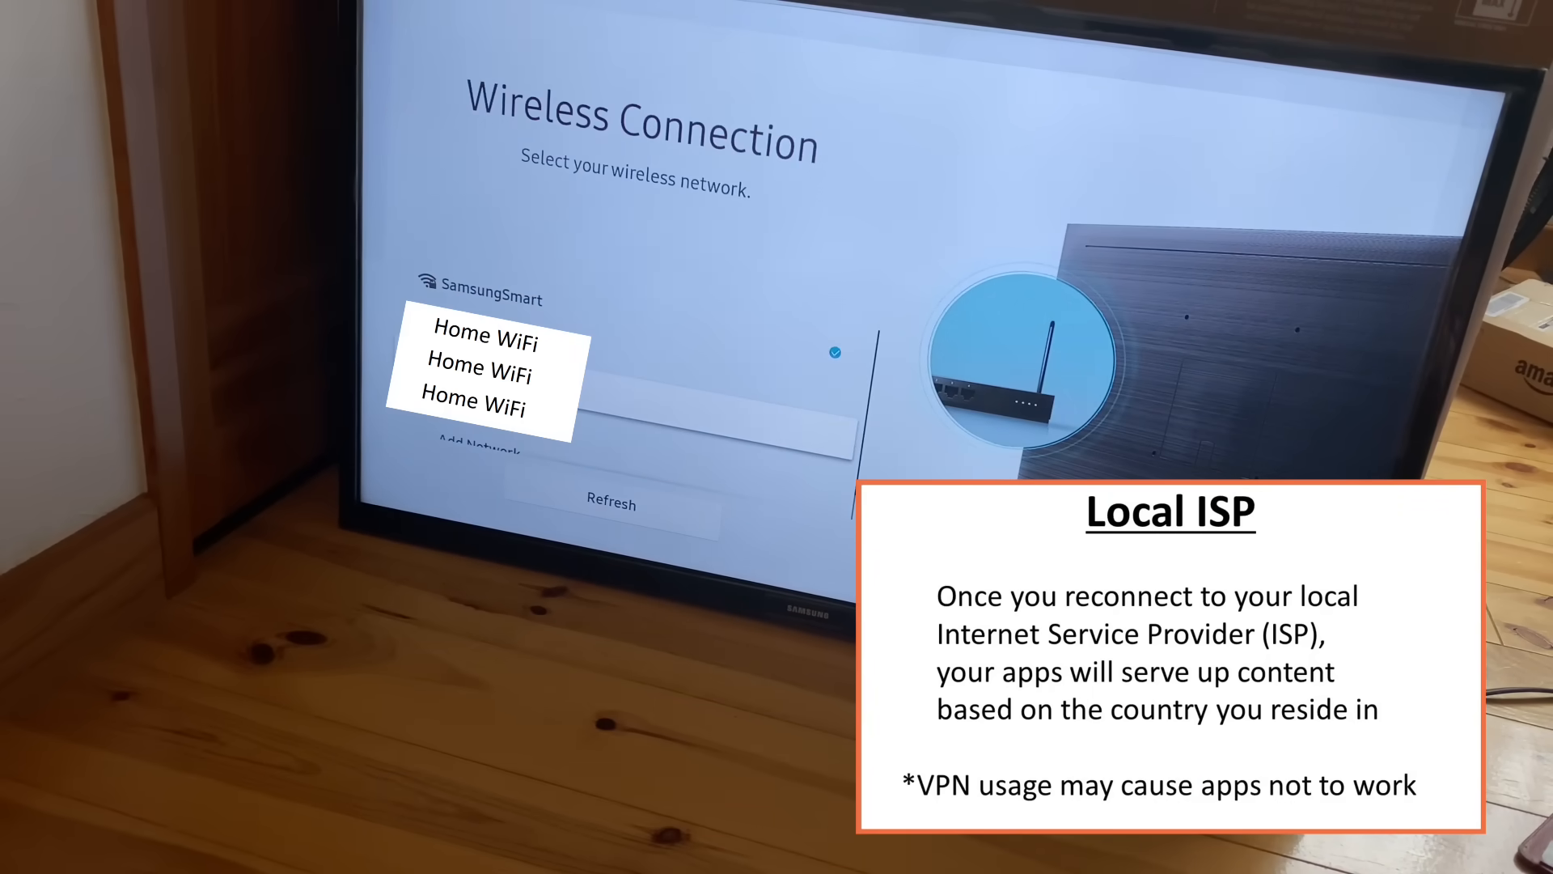